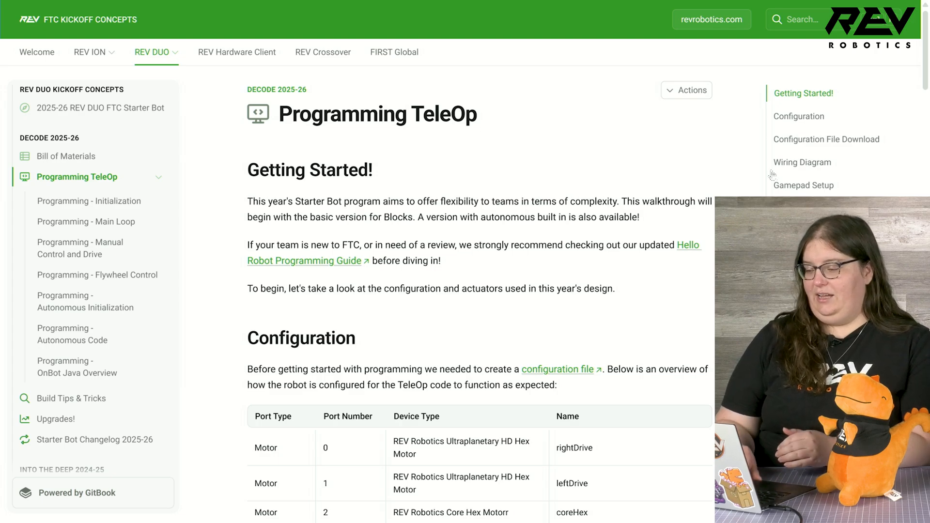
- Scroll the Programming TeleOp page down to the Gamepad Setup layout diagram and controls table
scroll(down, 3)
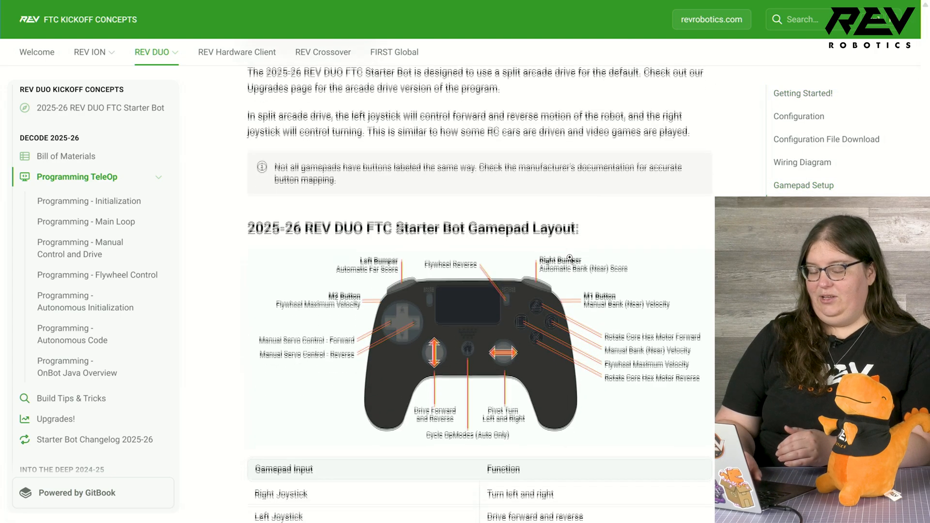
scroll(down, 3)
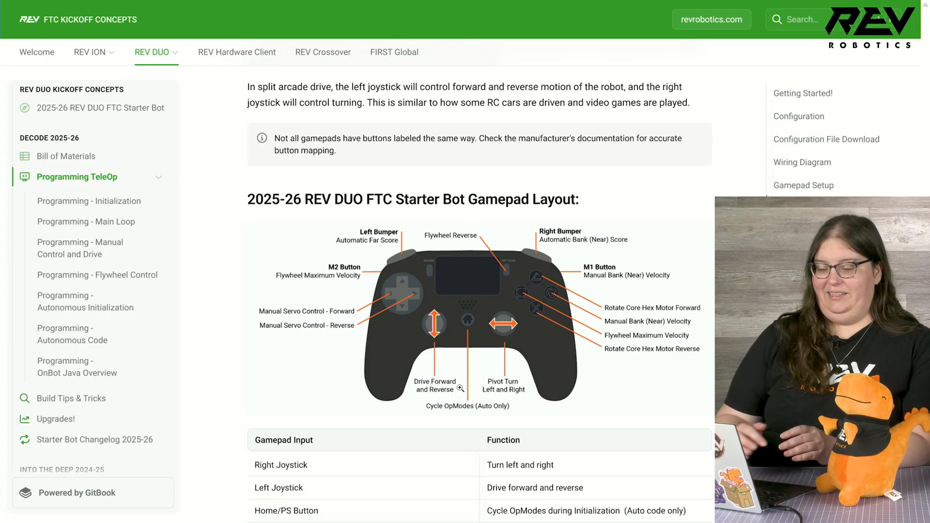
- Go to 'Programming - Autonomous Initialization' from the sidebar and scroll toward the Auto Blocks code
click(85, 302)
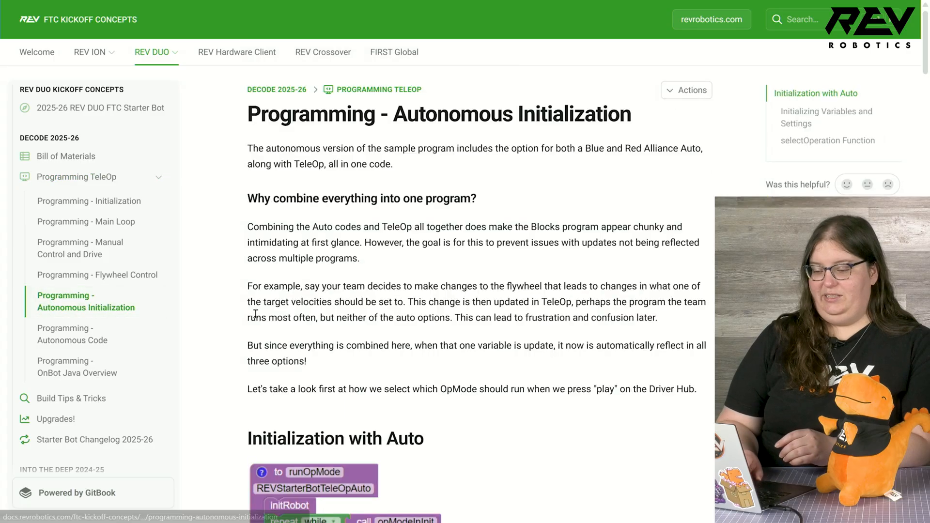
scroll(down, 3)
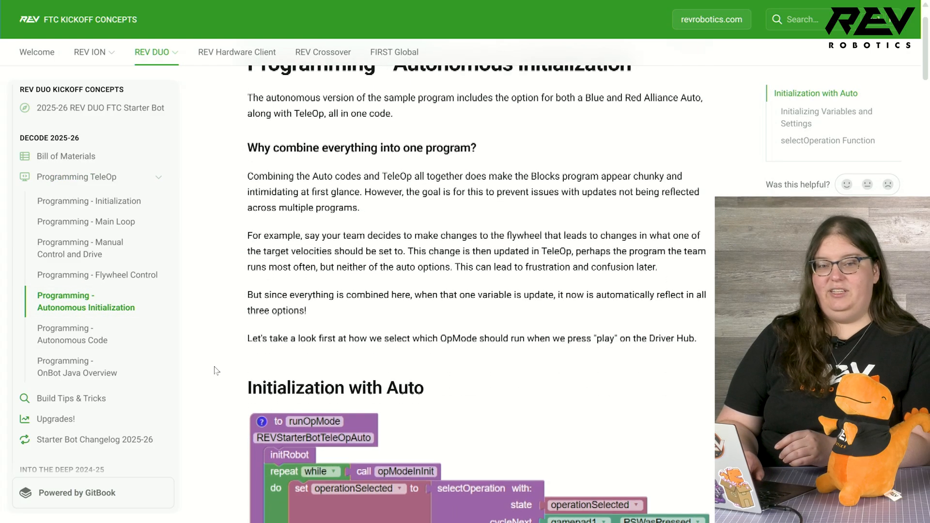
scroll(down, 3)
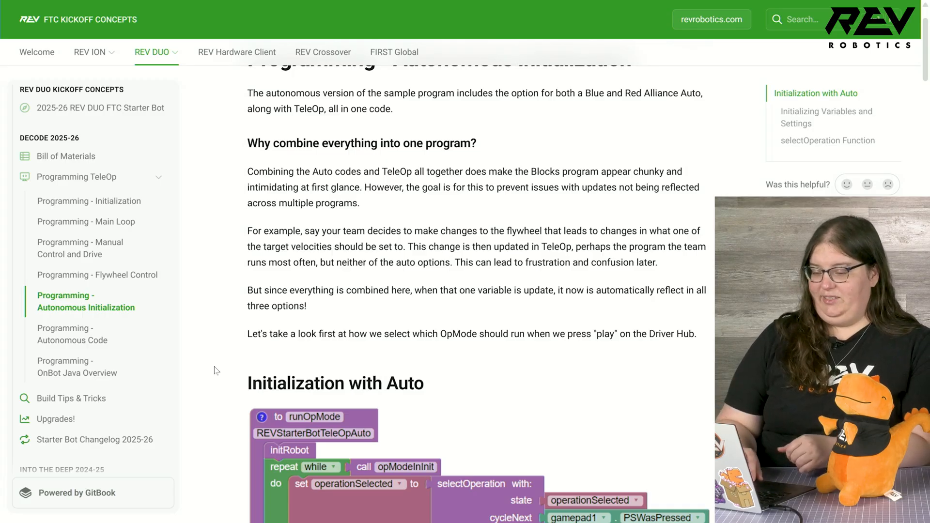
- Scroll to the 'Initialization with Auto' runOpMode code selecting AUTO_BLUE, AUTO_RED or TeleOp
scroll(down, 3)
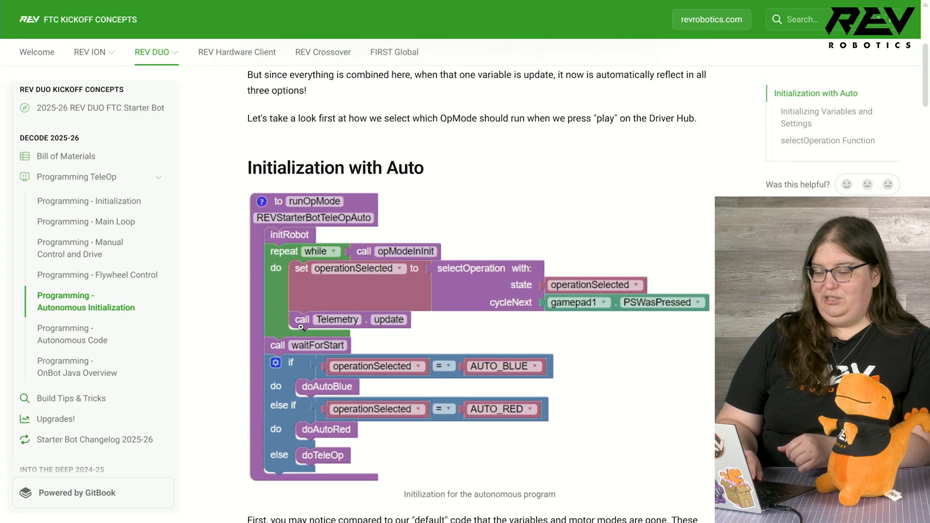
scroll(down, 3)
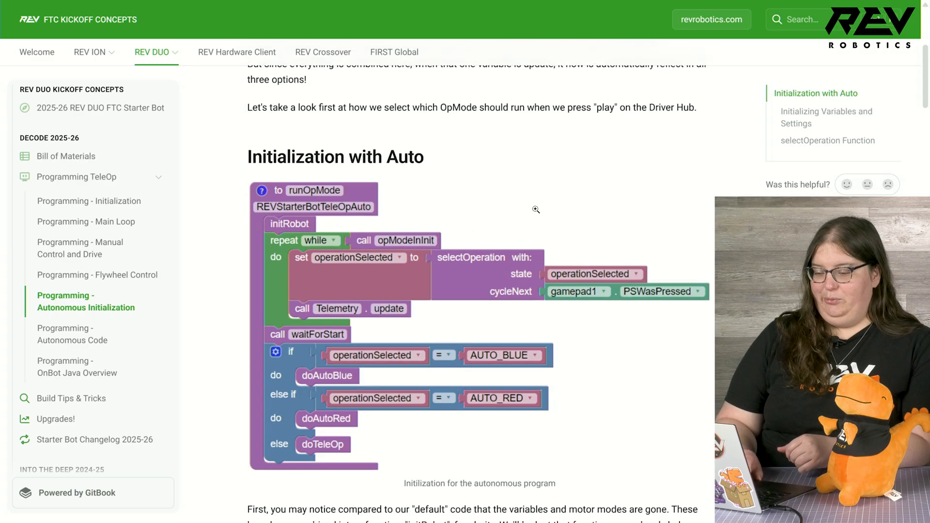
scroll(down, 3)
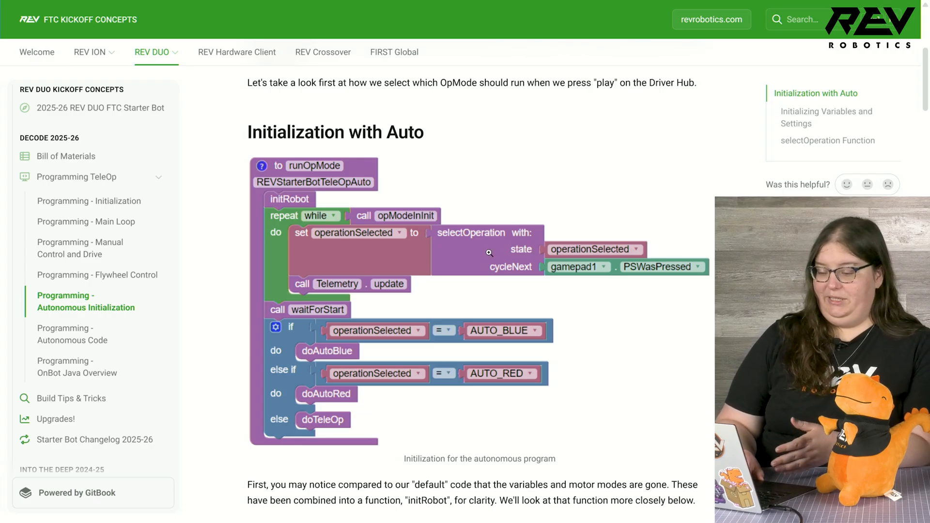
mouse_move(567, 245)
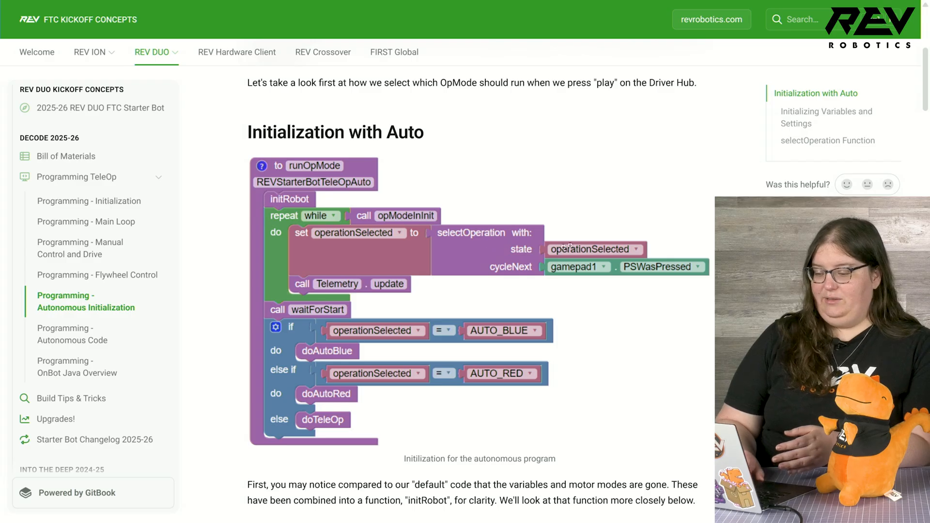
mouse_move(657, 238)
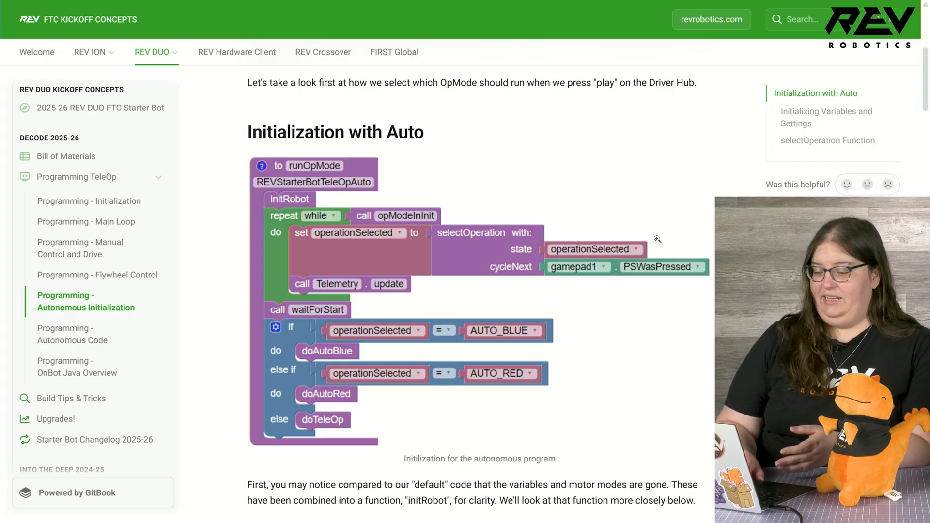
mouse_move(629, 291)
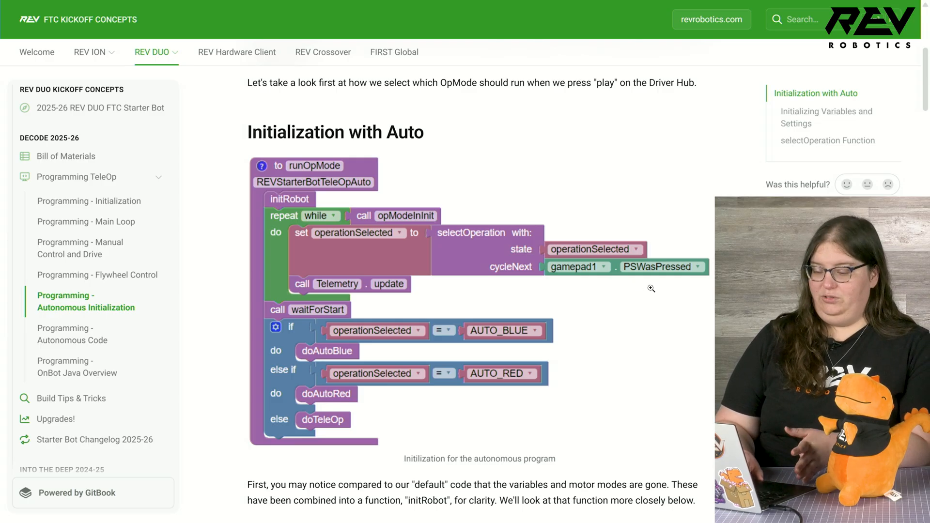
scroll(down, 3)
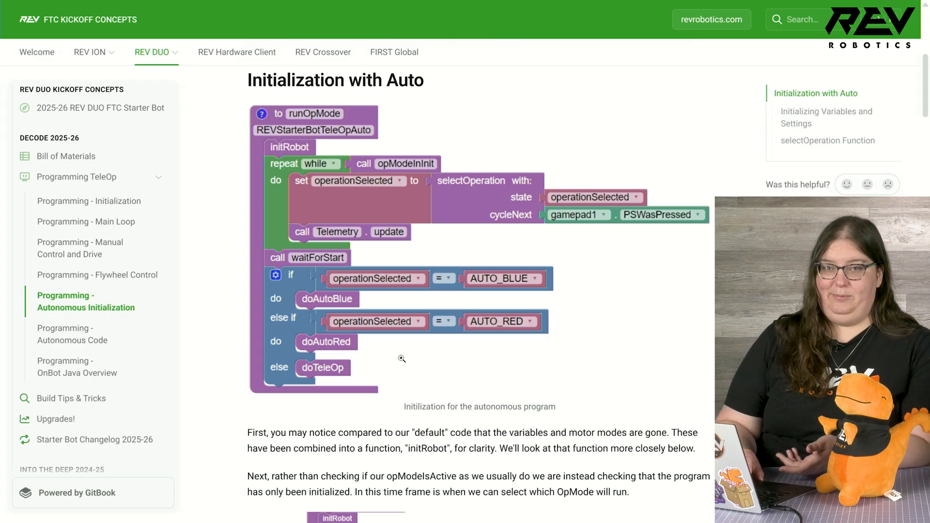
mouse_move(414, 345)
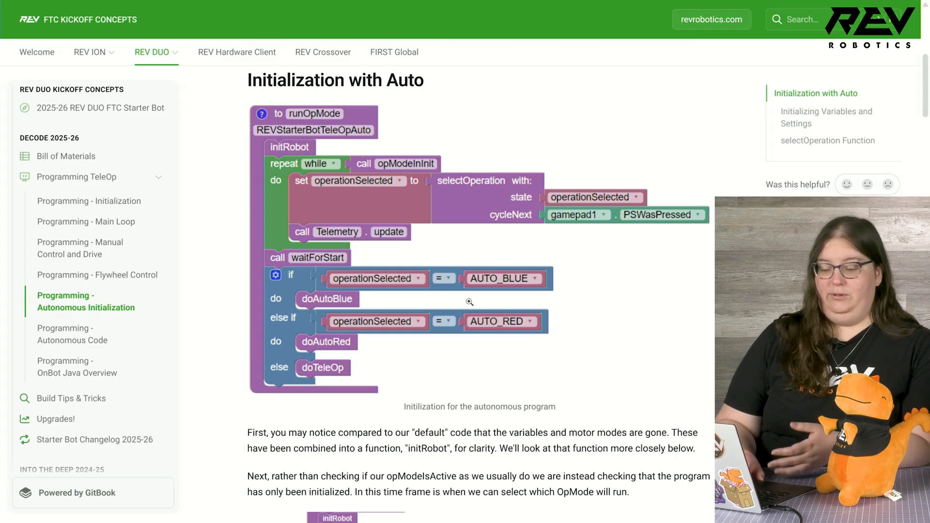
mouse_move(416, 338)
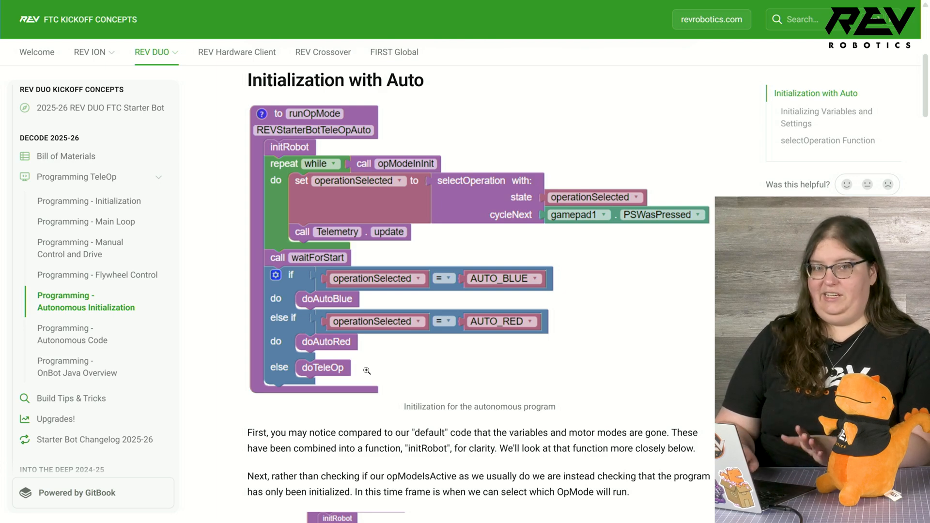
- Scroll to the 'Initializing Variables and Settings' initRobot code with motor settings and variables
scroll(down, 3)
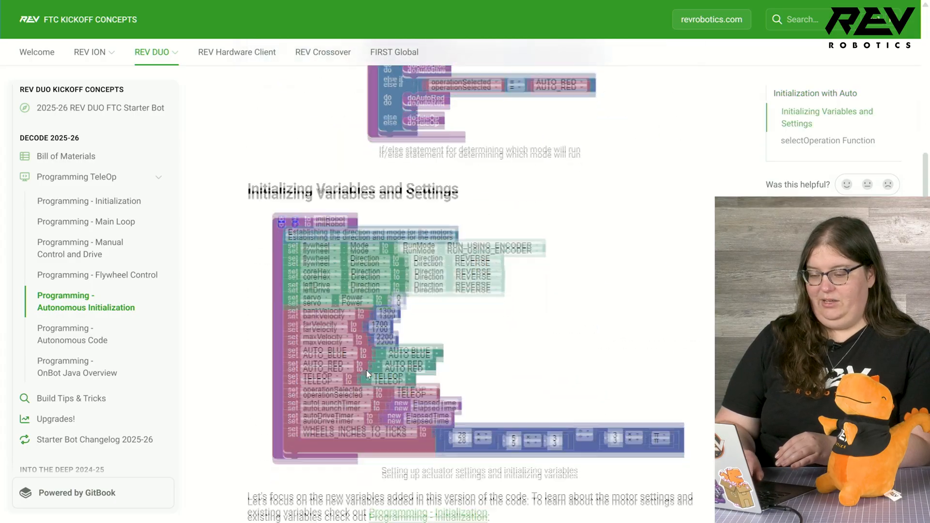
scroll(down, 3)
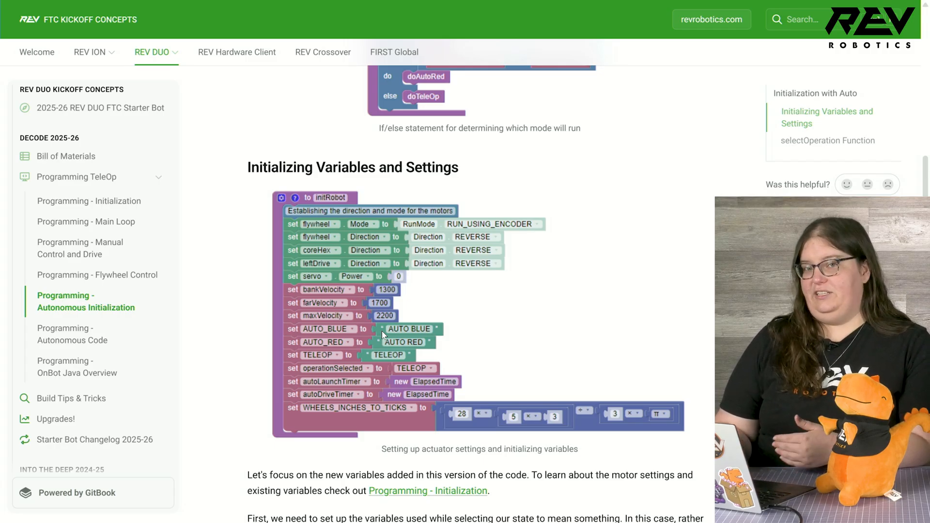
mouse_move(398, 392)
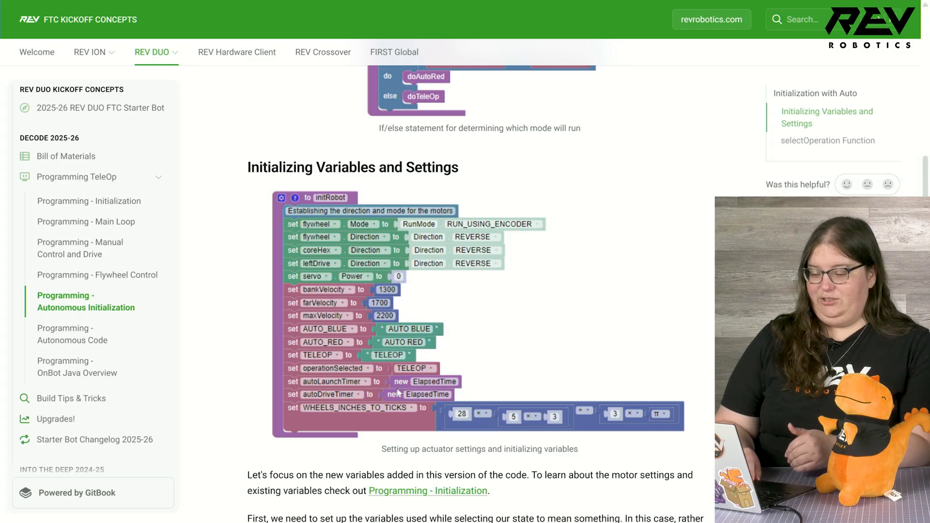
scroll(down, 3)
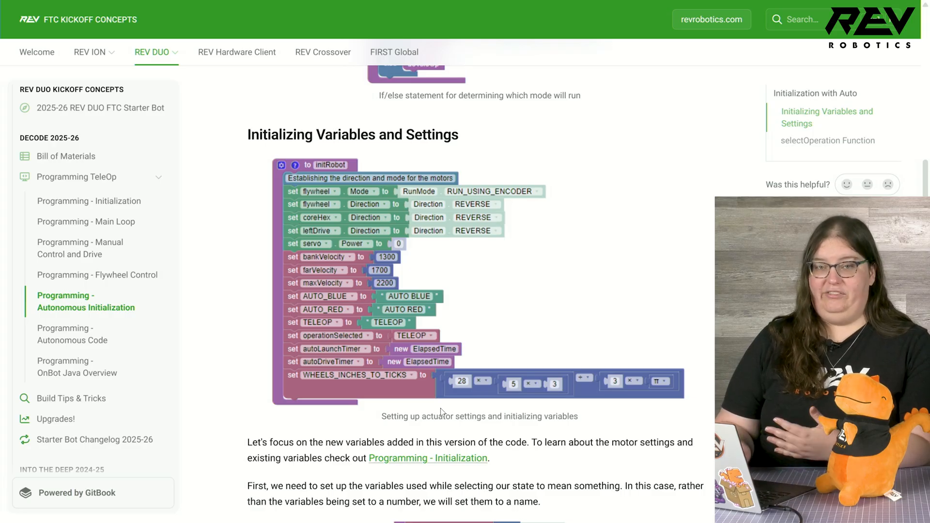
scroll(down, 3)
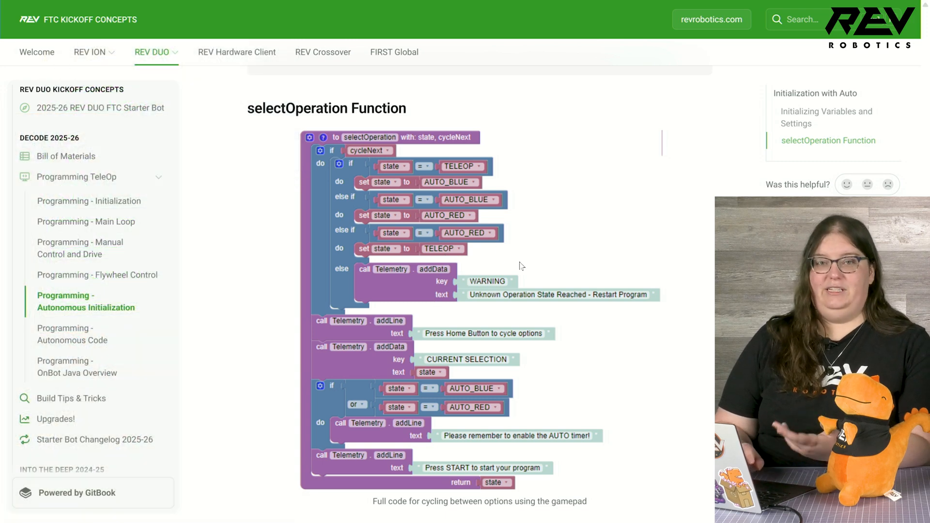
mouse_move(526, 285)
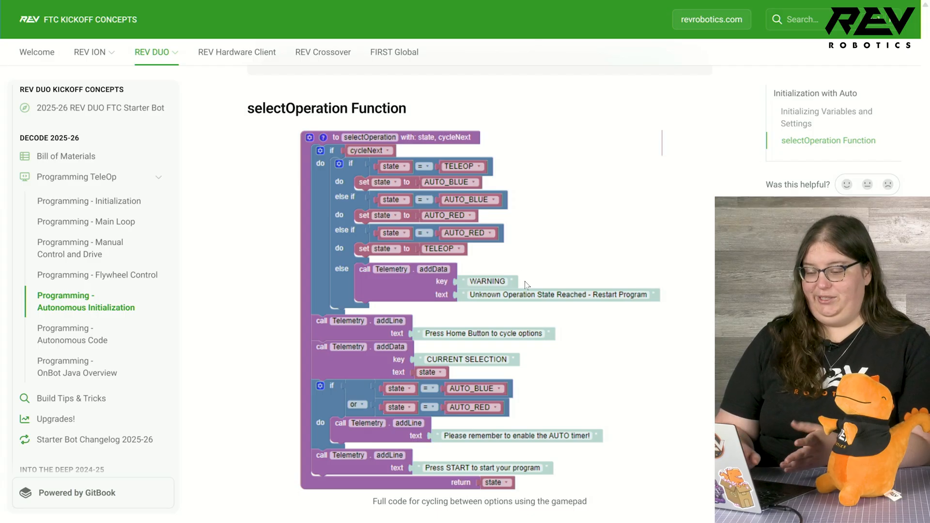
scroll(down, 3)
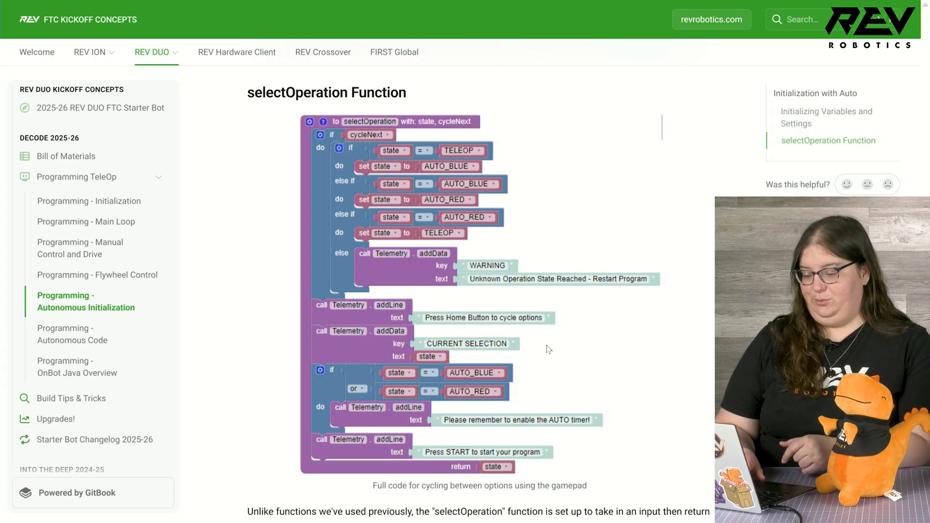
mouse_move(532, 399)
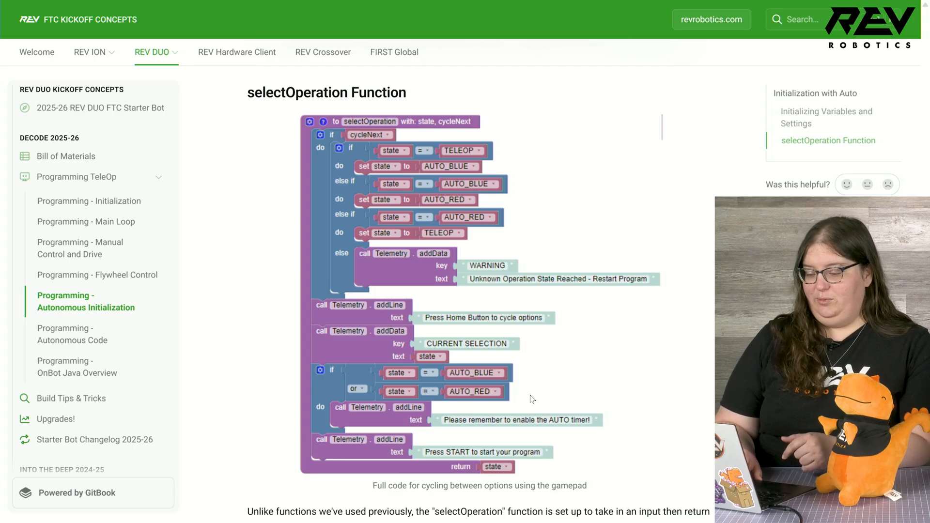
mouse_move(508, 434)
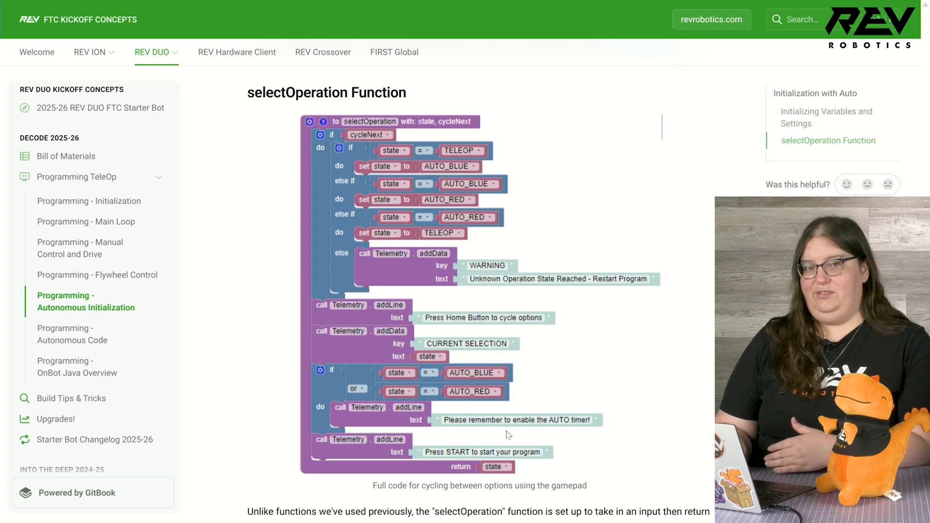
scroll(down, 3)
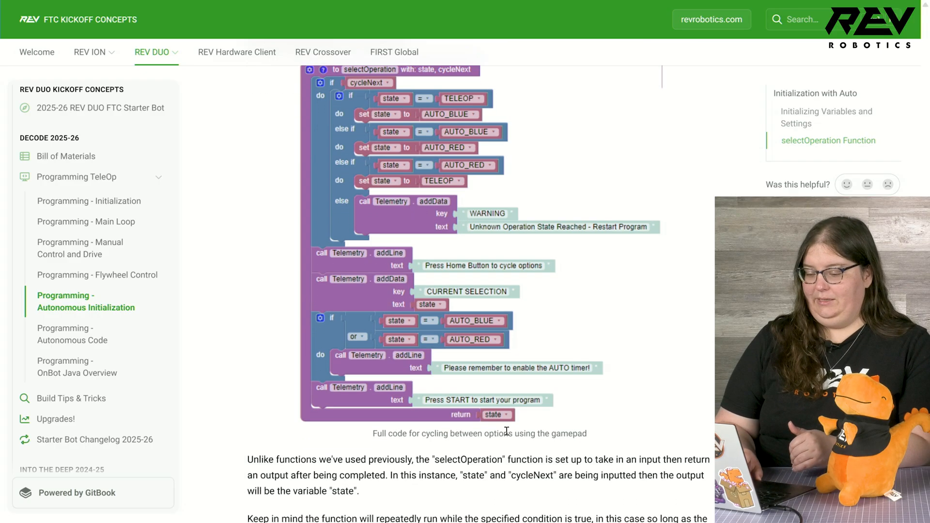
mouse_move(603, 402)
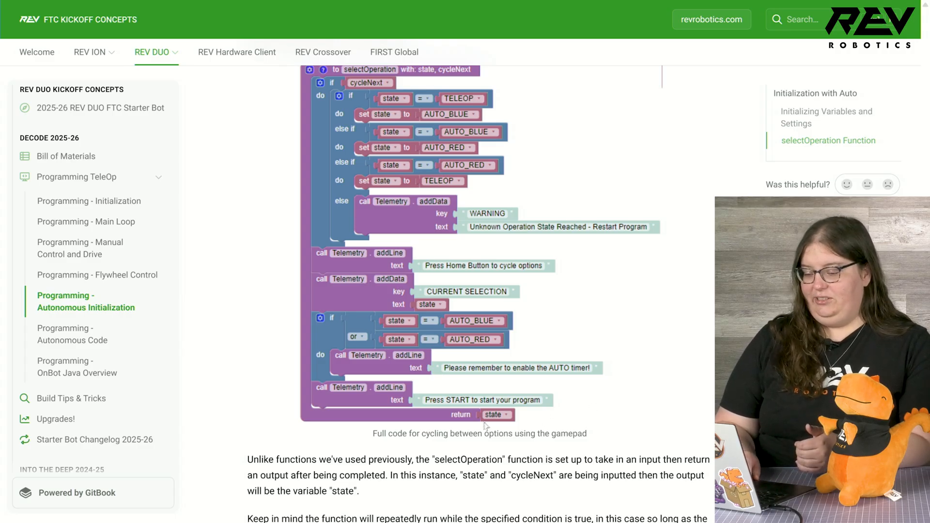
mouse_move(565, 427)
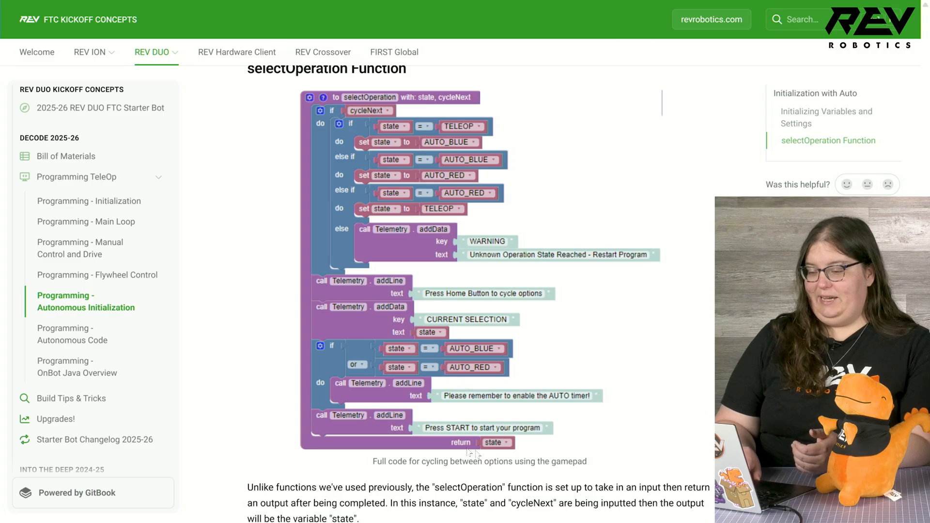
mouse_move(603, 268)
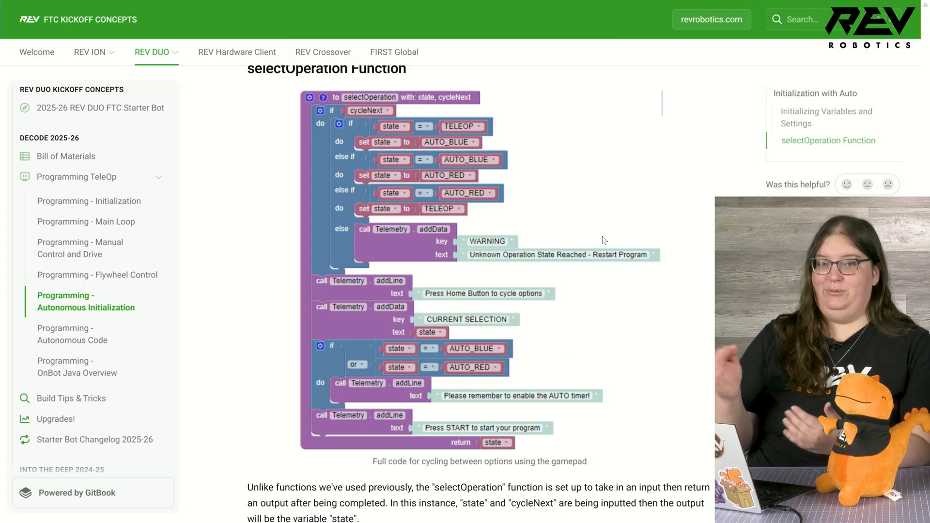
scroll(down, 3)
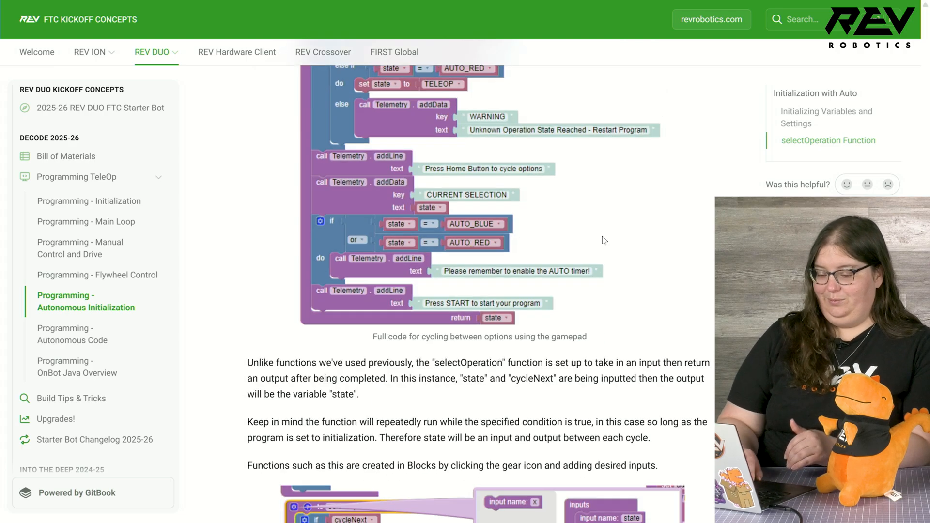
scroll(down, 3)
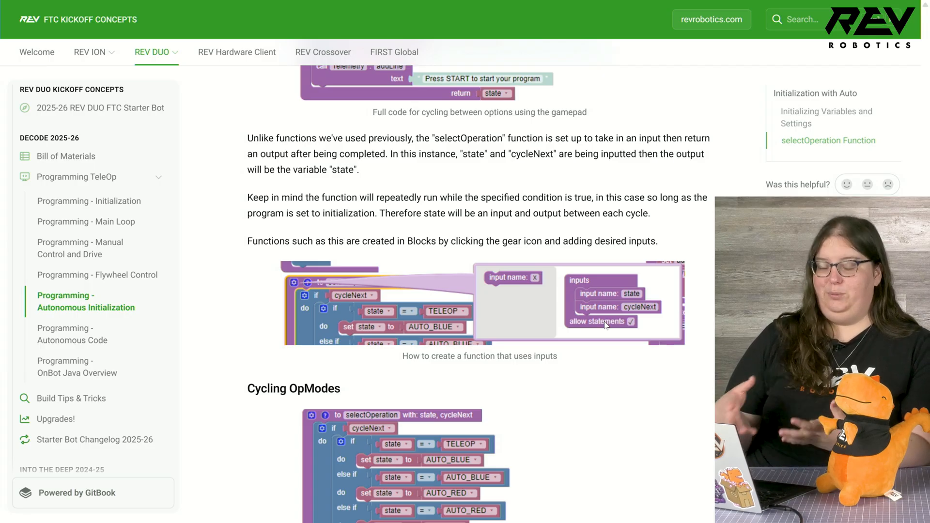
scroll(down, 3)
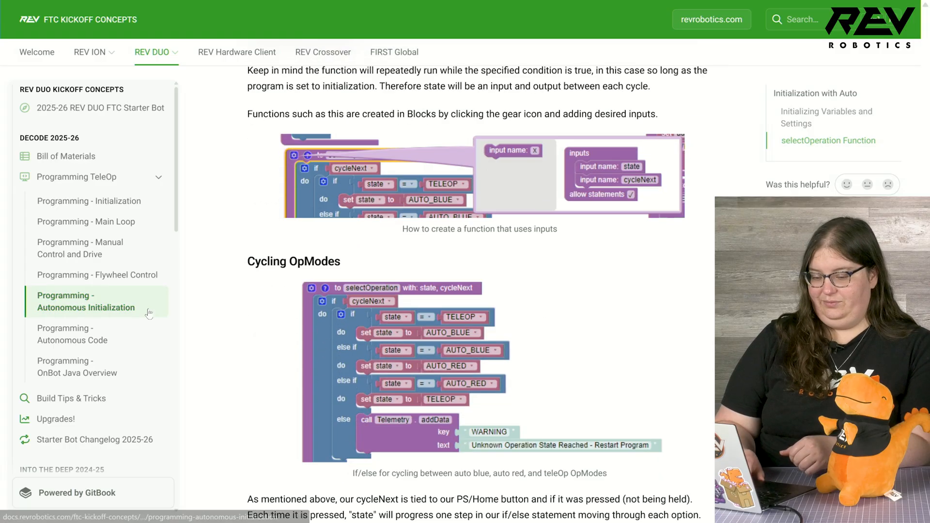
- Go to 'Programming - Autonomous Code' and scroll through doAutoBlue to the Running Auto section
click(71, 334)
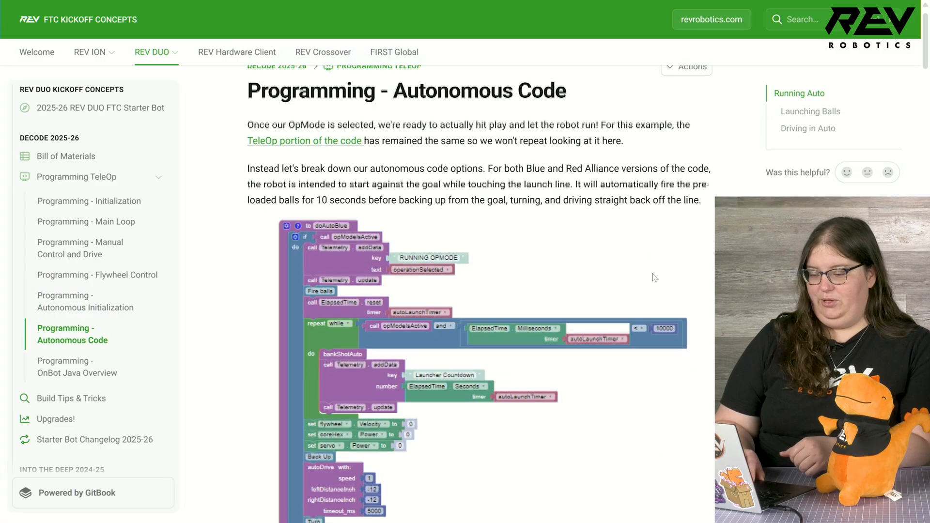
scroll(down, 3)
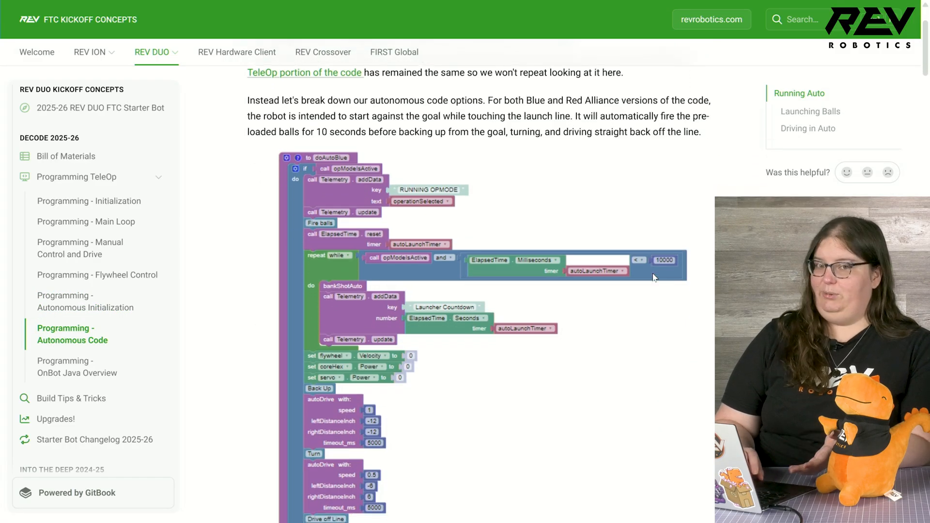
scroll(down, 3)
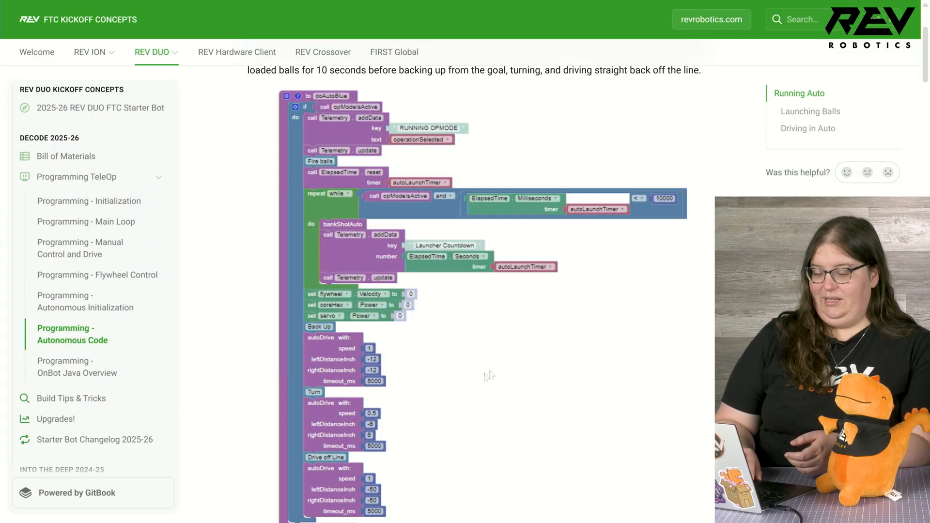
scroll(down, 3)
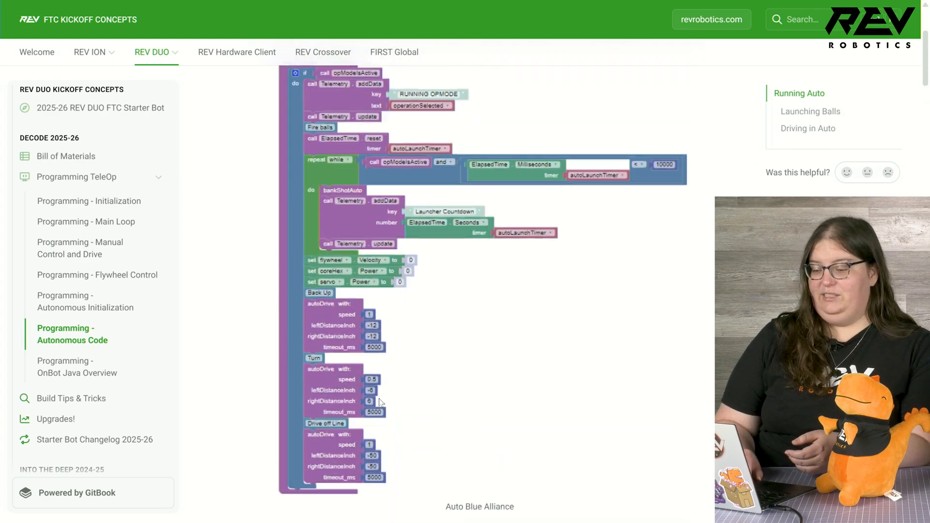
scroll(down, 3)
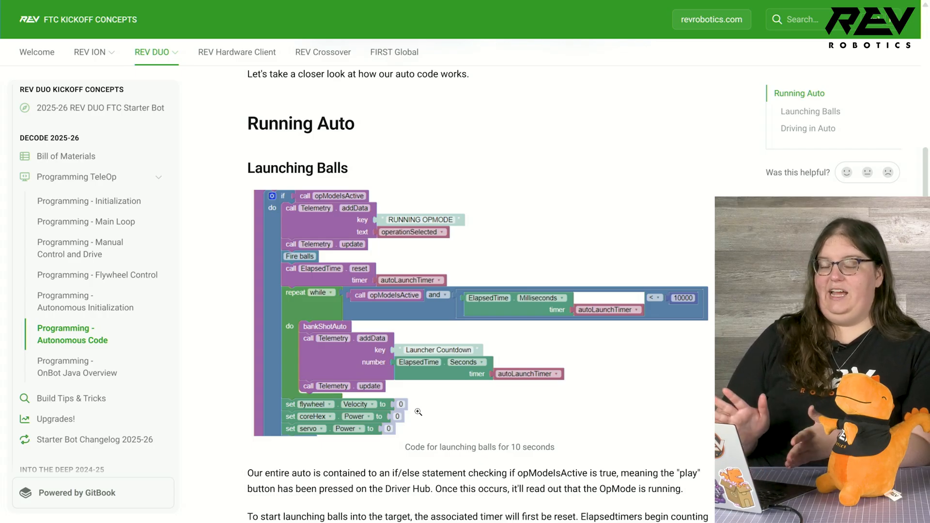
scroll(down, 3)
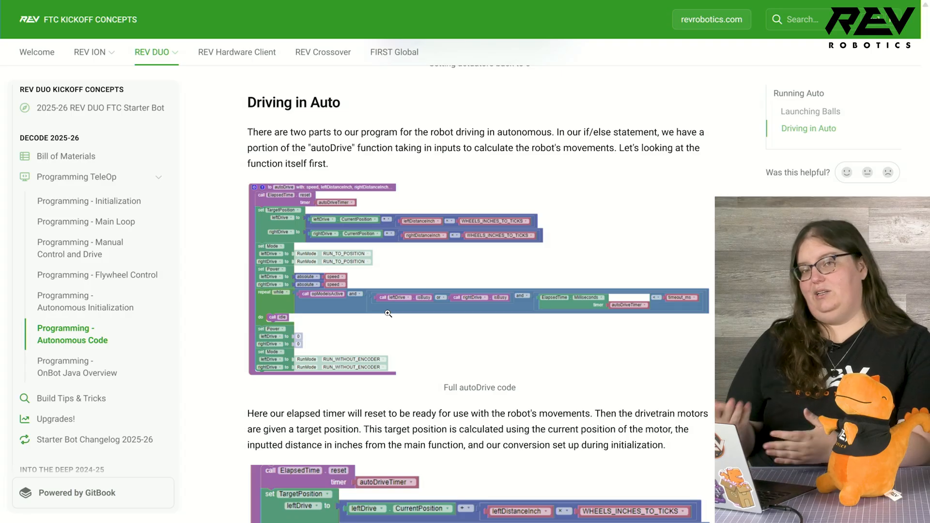
scroll(down, 3)
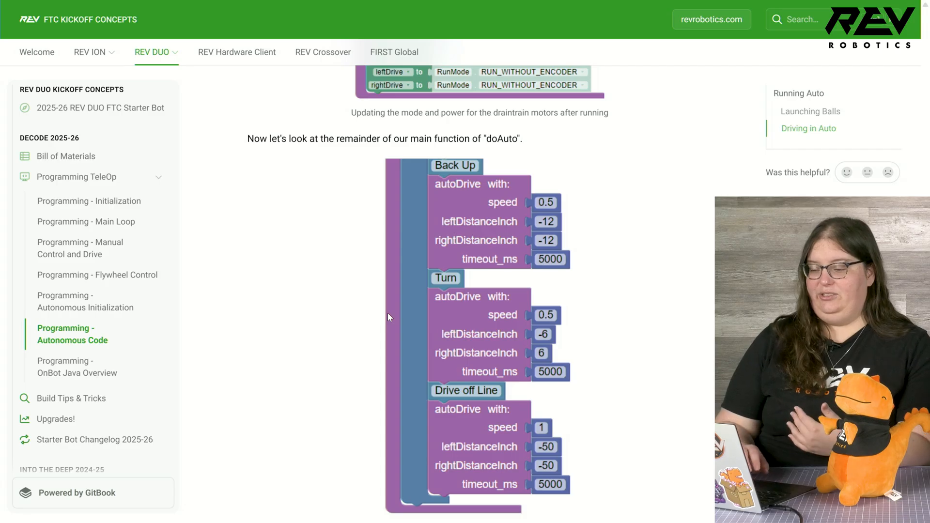
mouse_move(582, 210)
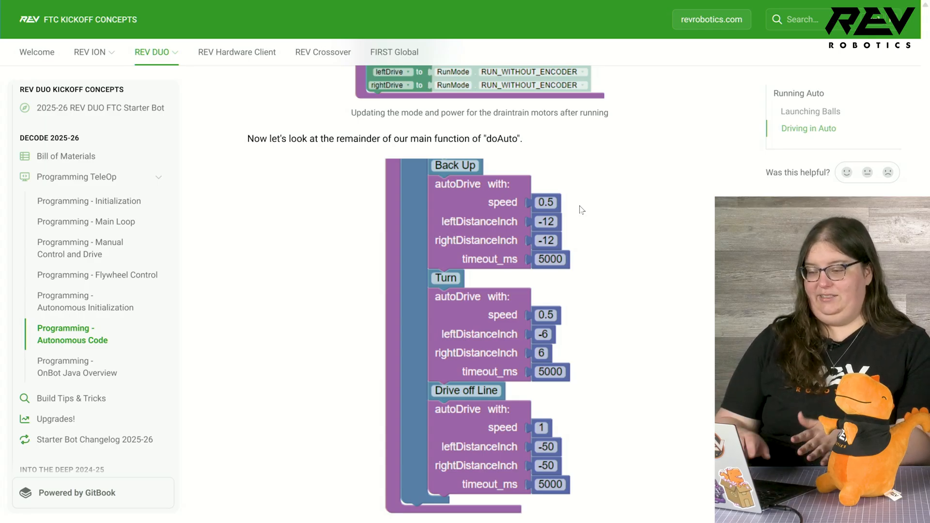
scroll(down, 3)
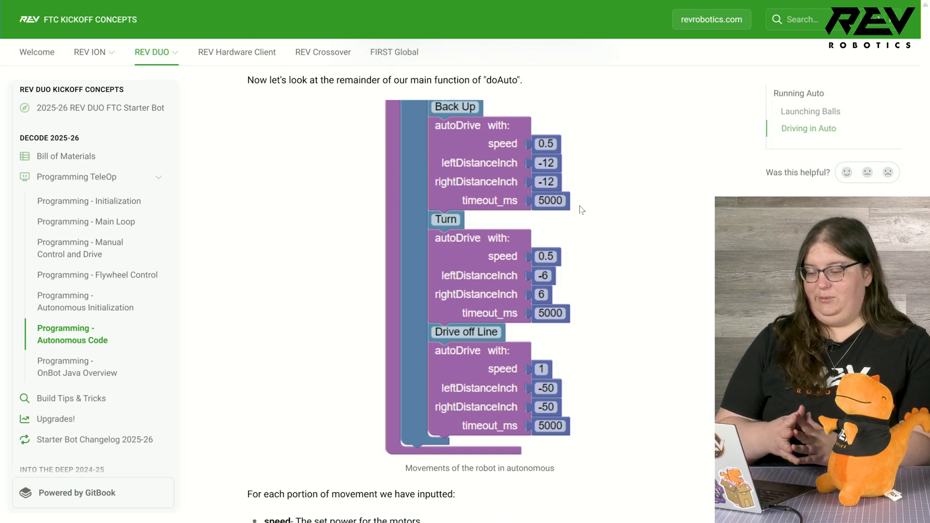